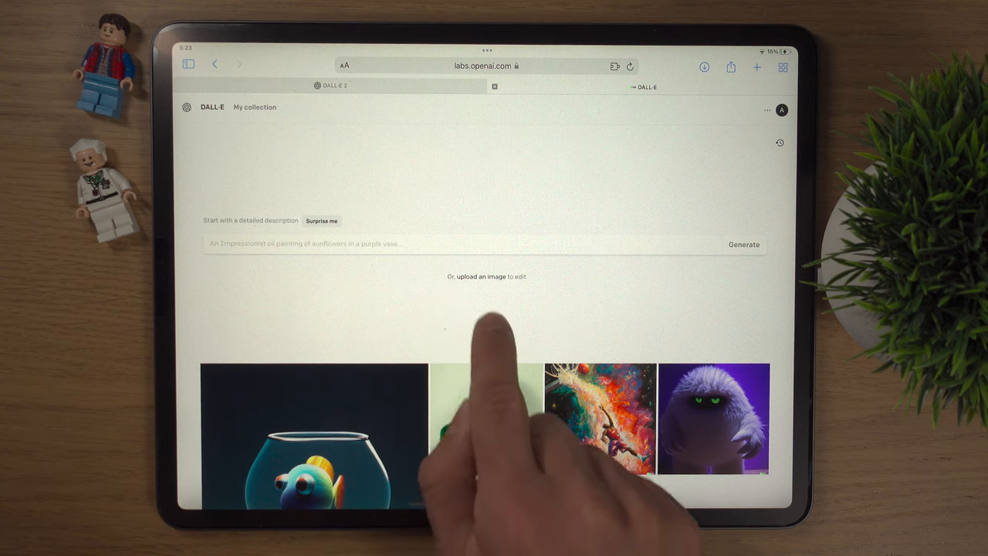
# - Choose the Unsplash Statue of Liberty photo from the iPad's files for upload
pyautogui.click(487, 276)
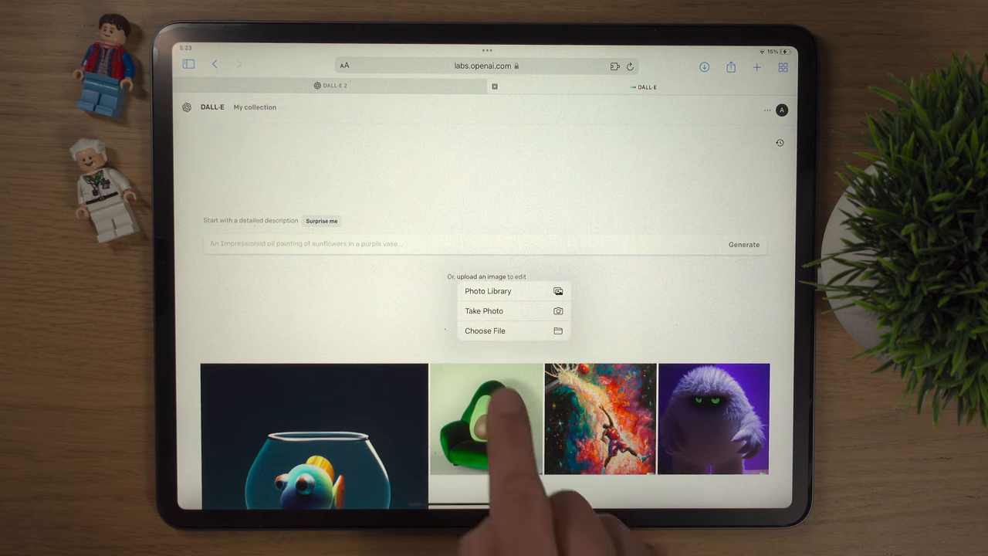
pyautogui.click(485, 331)
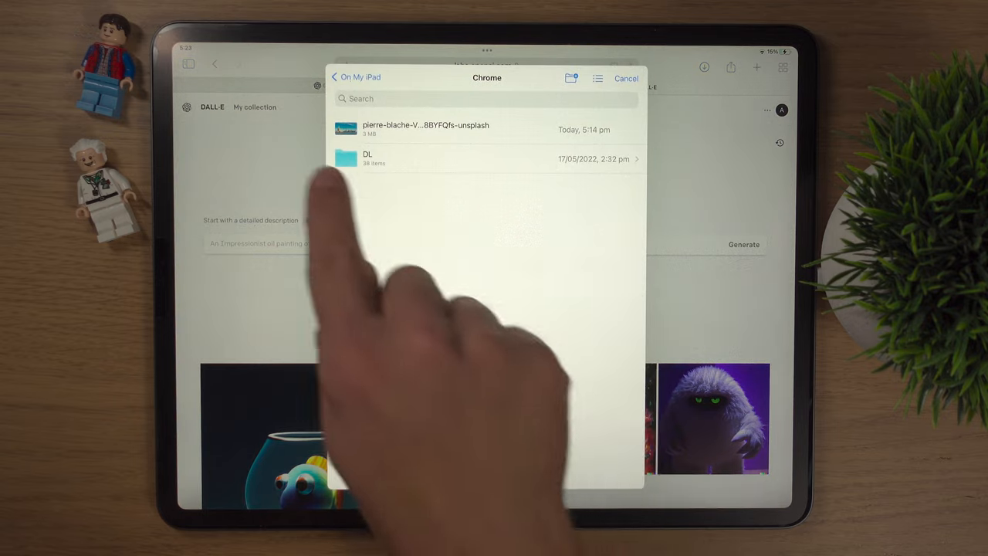
pyautogui.click(426, 125)
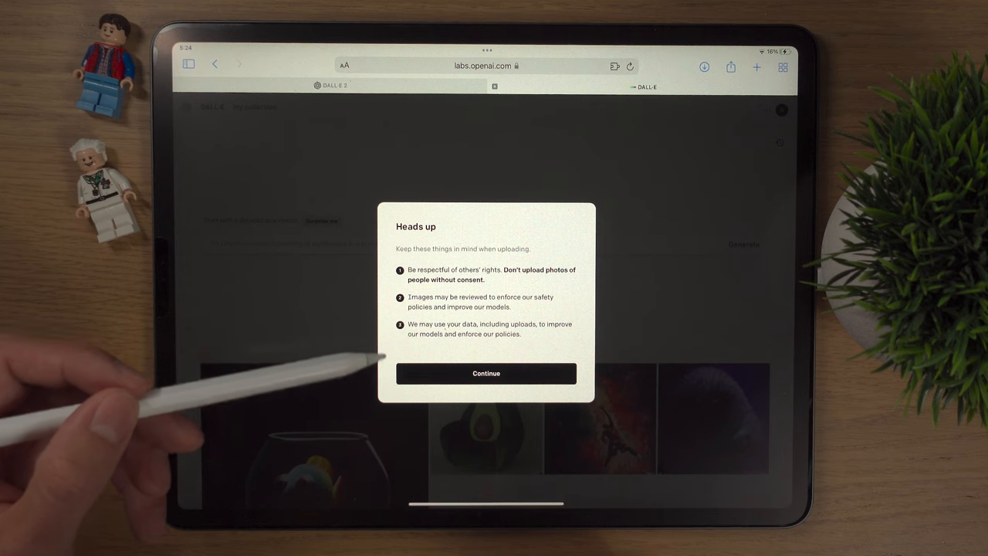
# - Accept the upload notice and crop the photo to a square around the statue
pyautogui.click(485, 373)
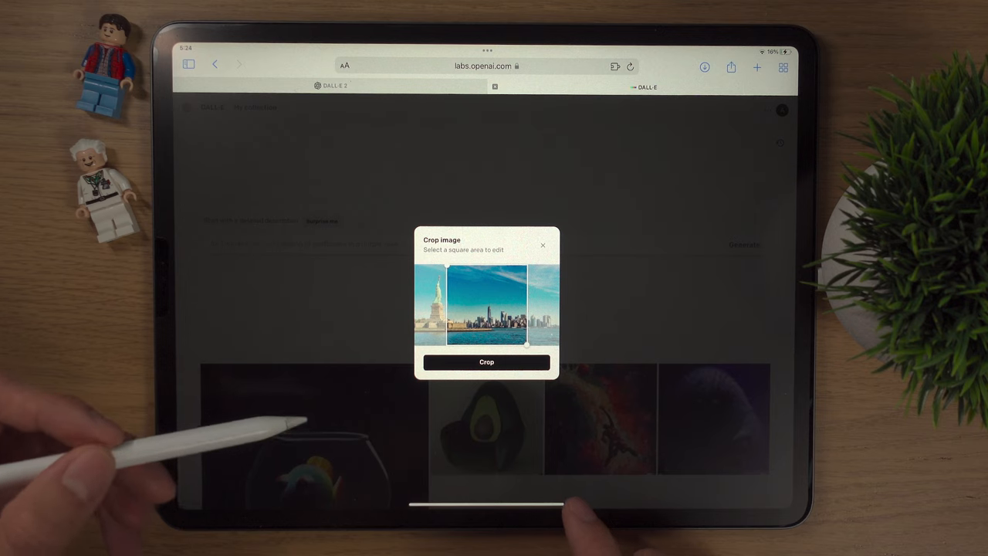
pyautogui.click(486, 362)
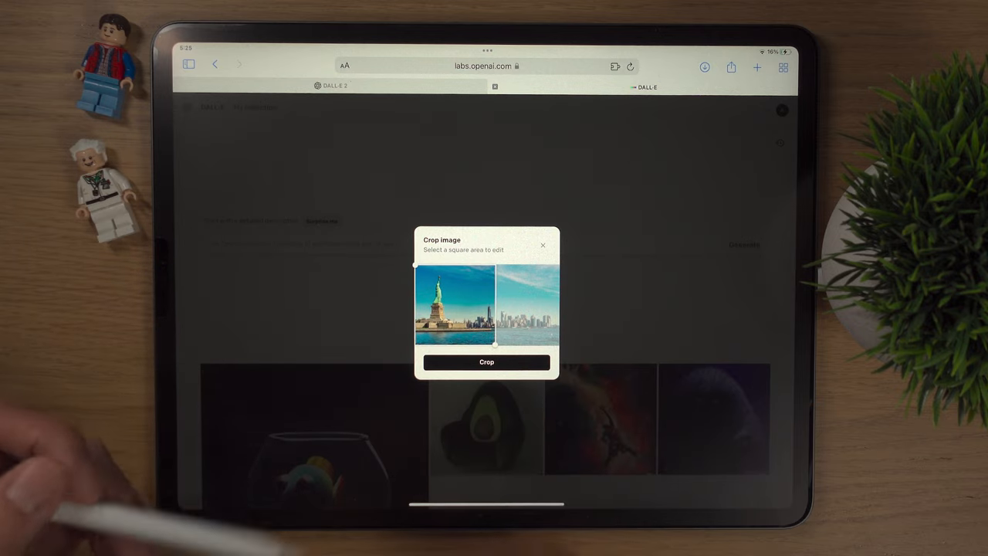
pyautogui.click(485, 361)
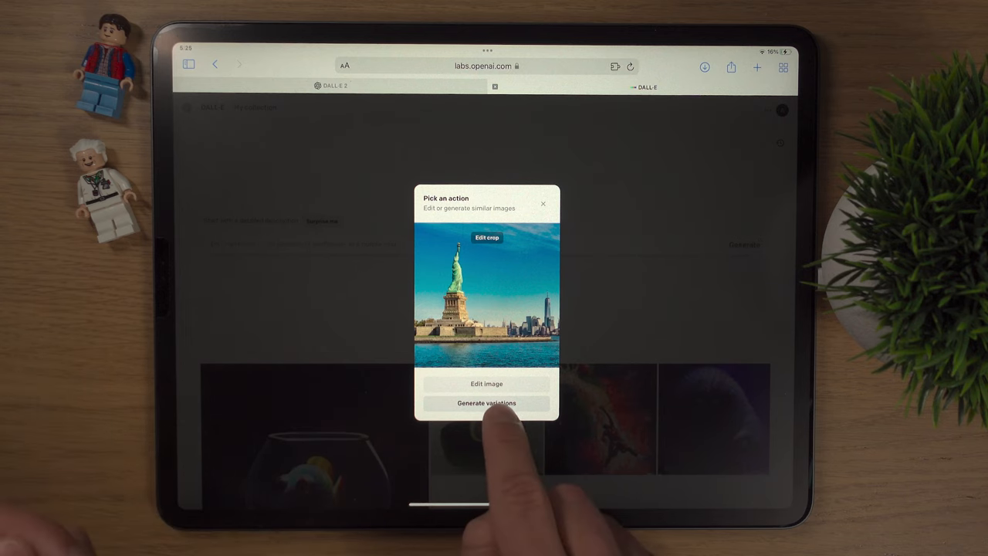
# - Generate four variations of the cropped statue photo and inspect one at full size
pyautogui.click(485, 403)
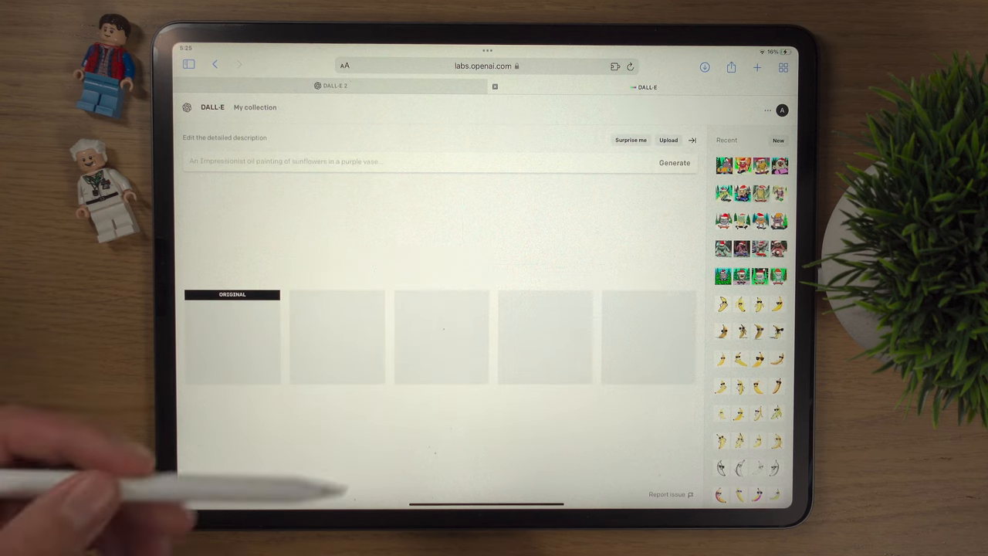
pyautogui.click(674, 164)
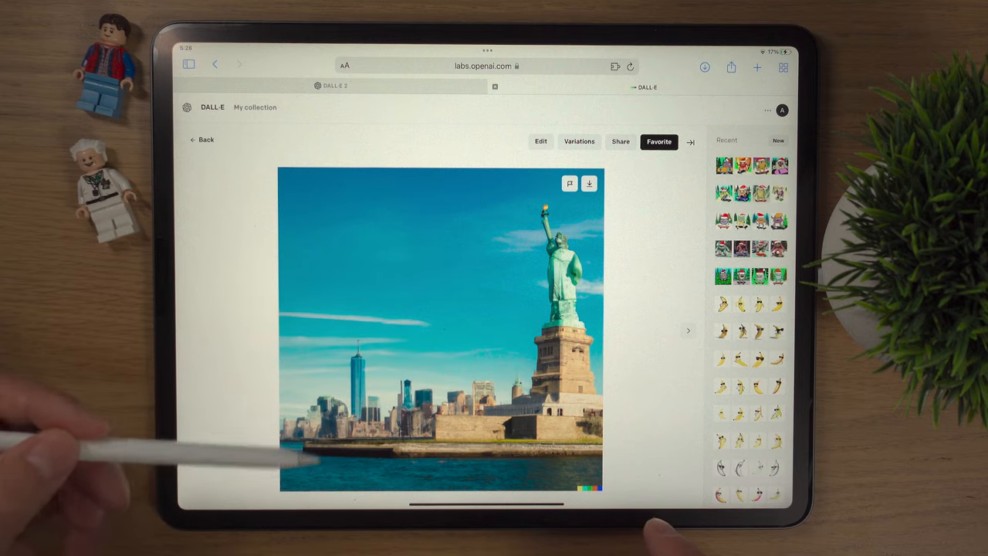
pyautogui.moveTo(224, 409)
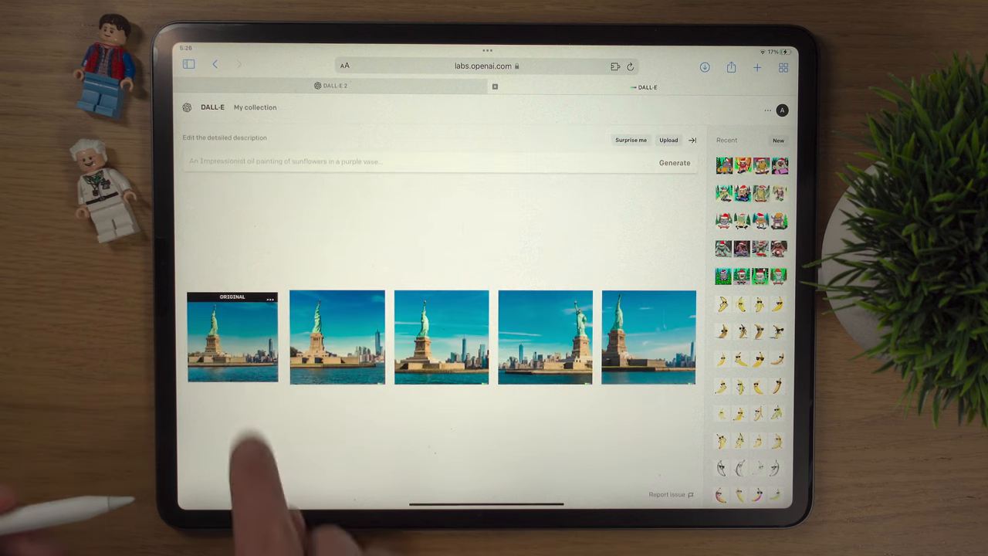
# - Edit the original photo and erase the statue figure above the pedestal
pyautogui.click(231, 346)
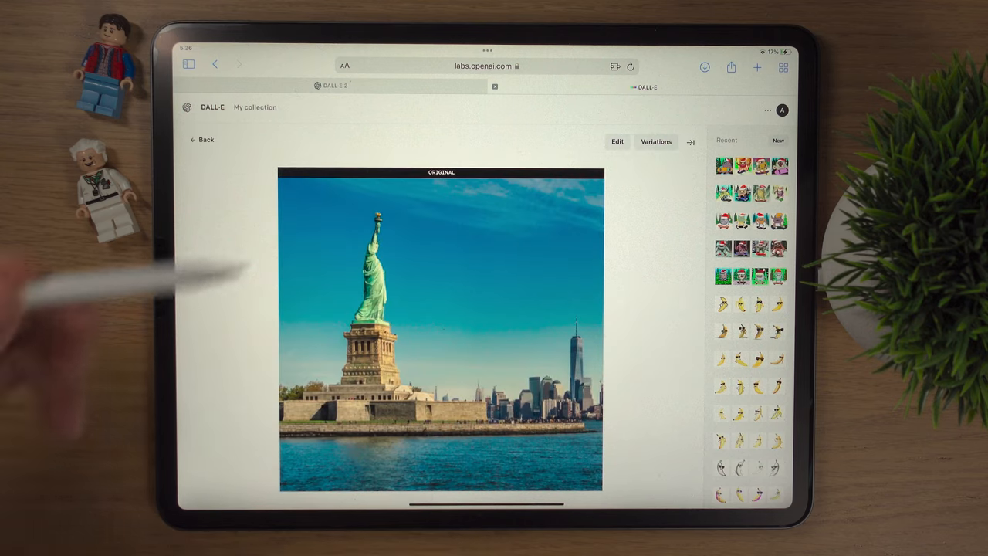
pyautogui.click(617, 142)
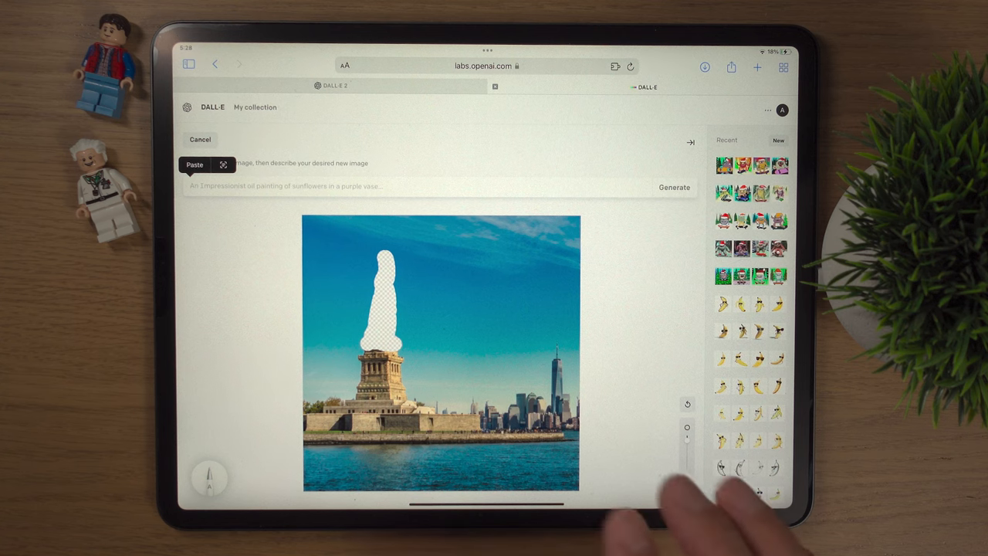
# - Fill the erased area with the prompt 'The Eiffel tower' and view one result up close
pyautogui.write('The Eiffel tower')
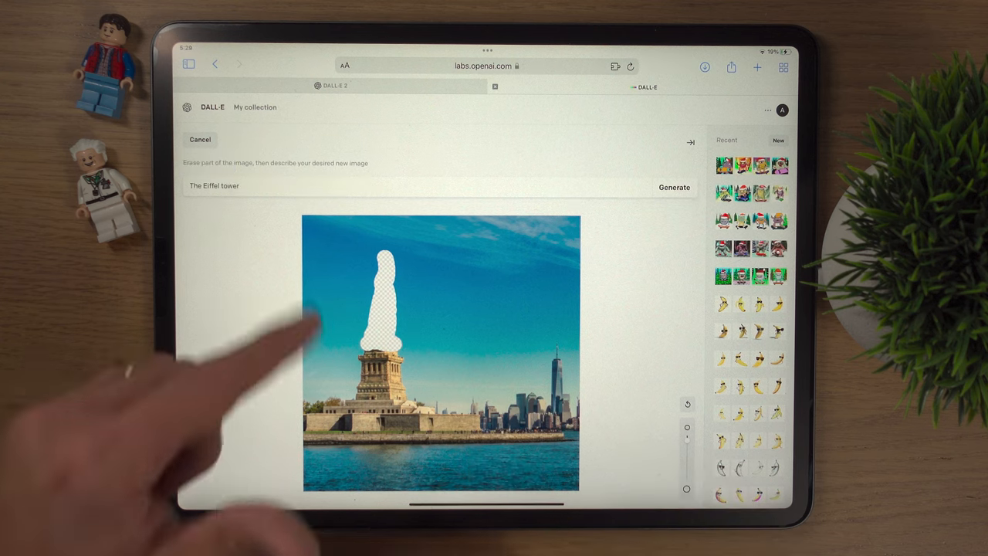
pyautogui.click(675, 187)
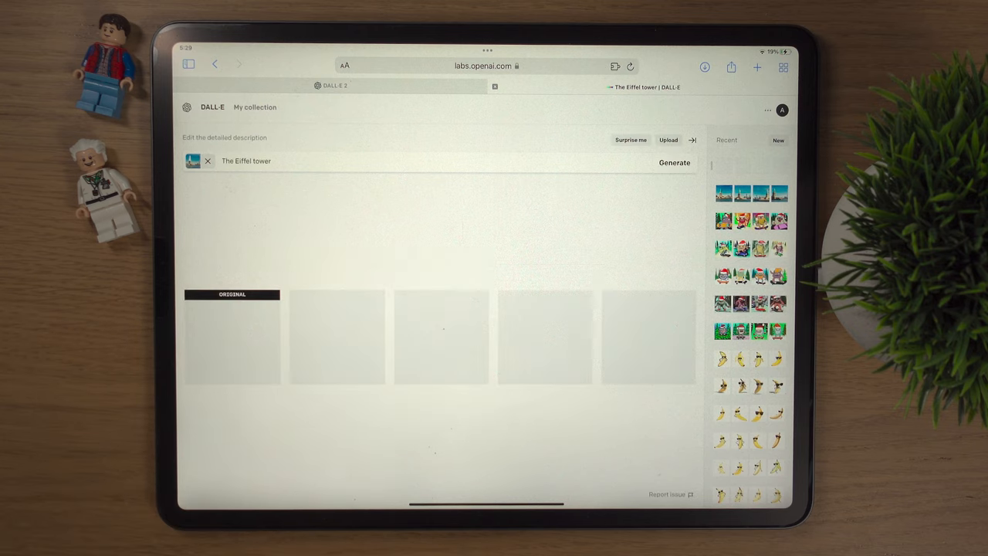
pyautogui.click(675, 162)
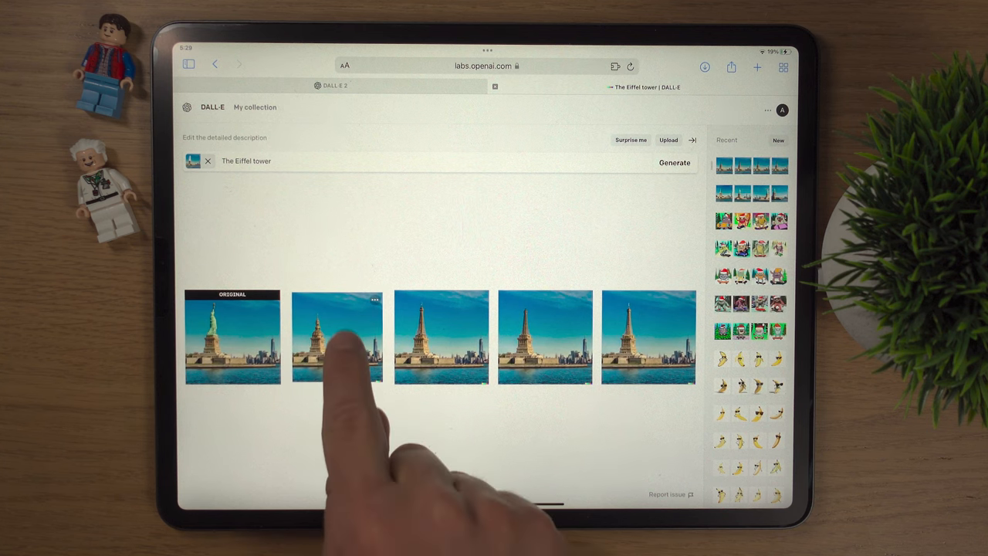
pyautogui.click(336, 337)
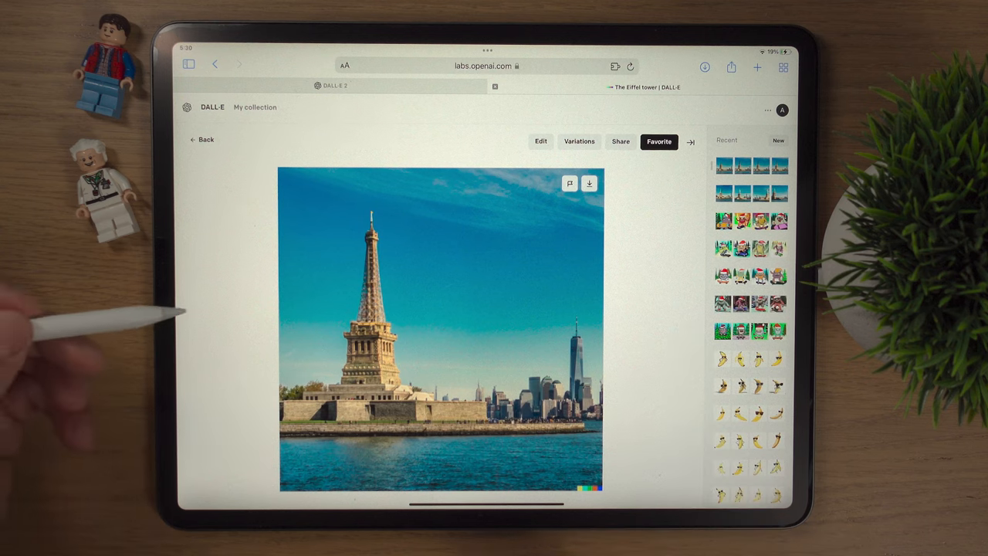
pyautogui.moveTo(240, 325)
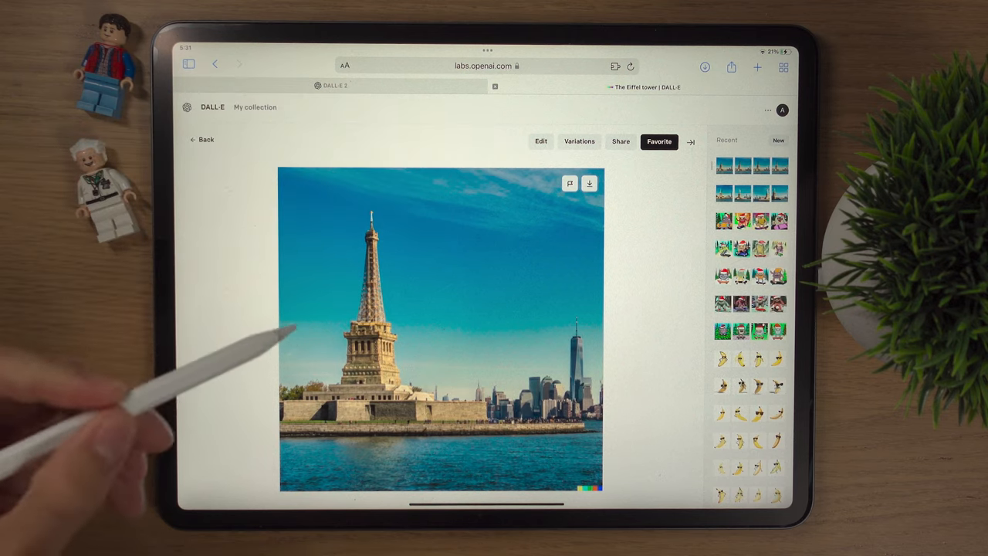
pyautogui.moveTo(463, 440)
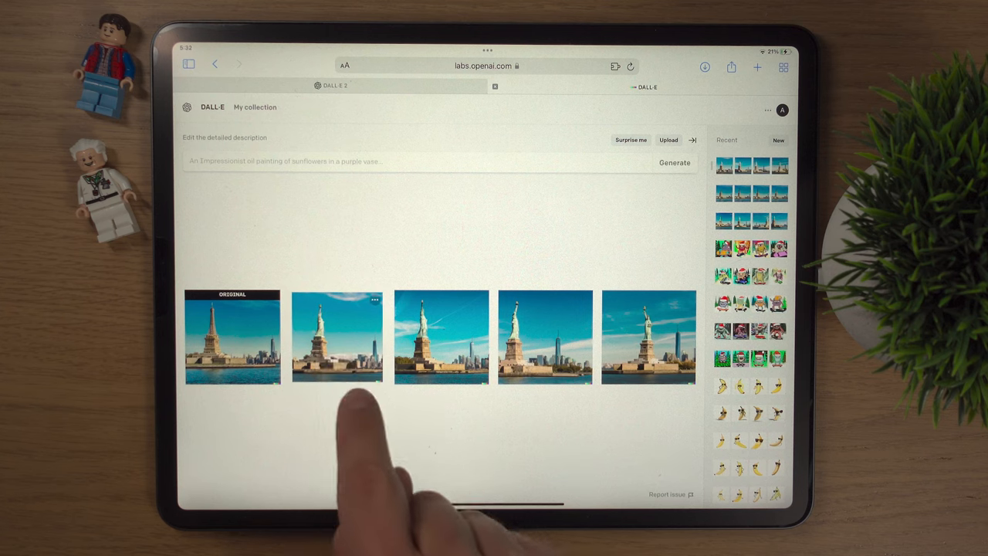
pyautogui.click(337, 340)
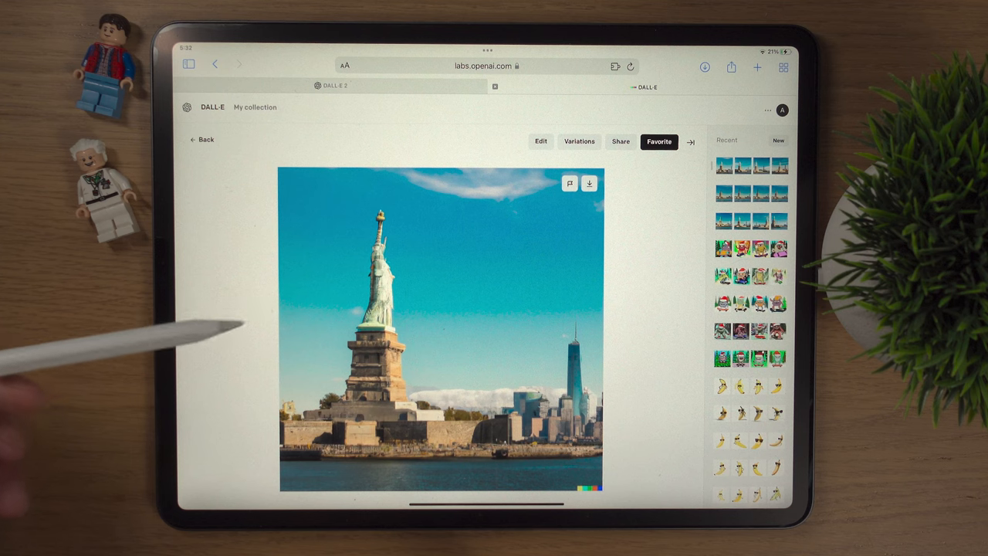
pyautogui.moveTo(224, 347)
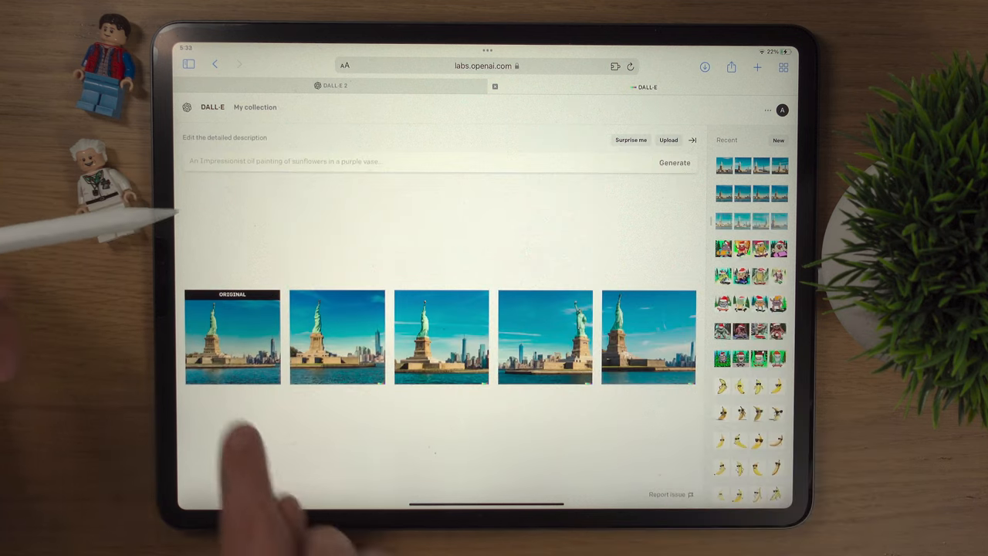
# - Erase statue and pedestal from the original, generate with 'Add in the Eiffel Tower', and view a result
pyautogui.click(442, 337)
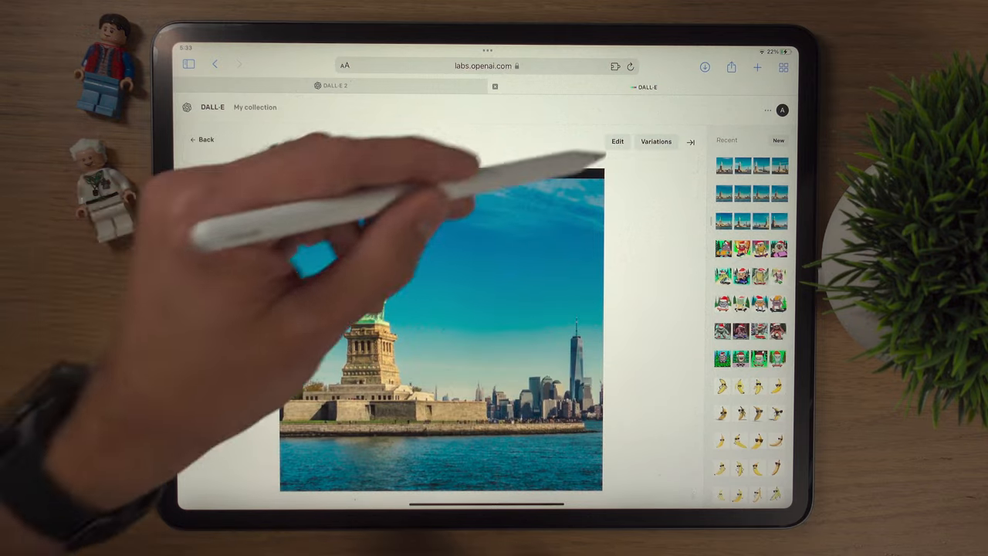
pyautogui.click(618, 142)
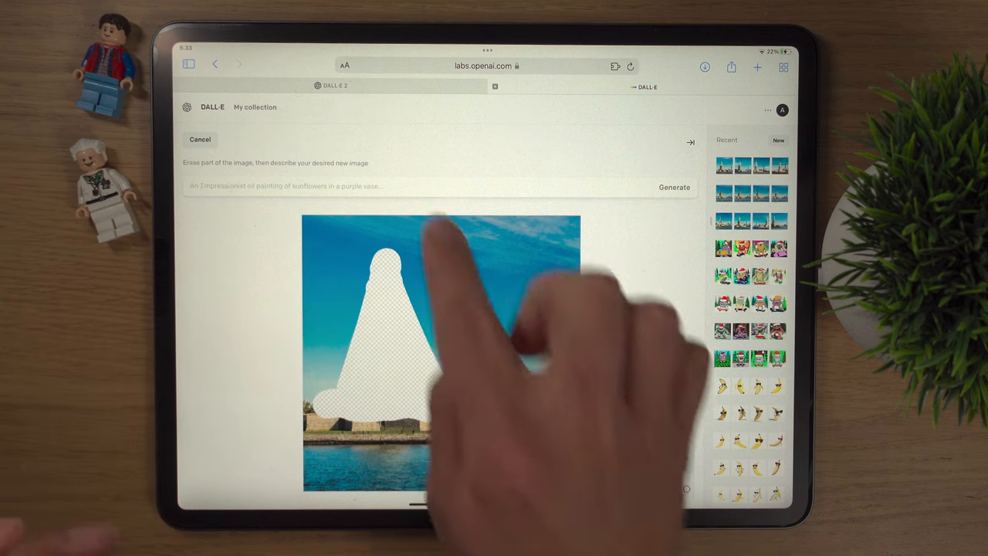
pyautogui.write('Add in the effort')
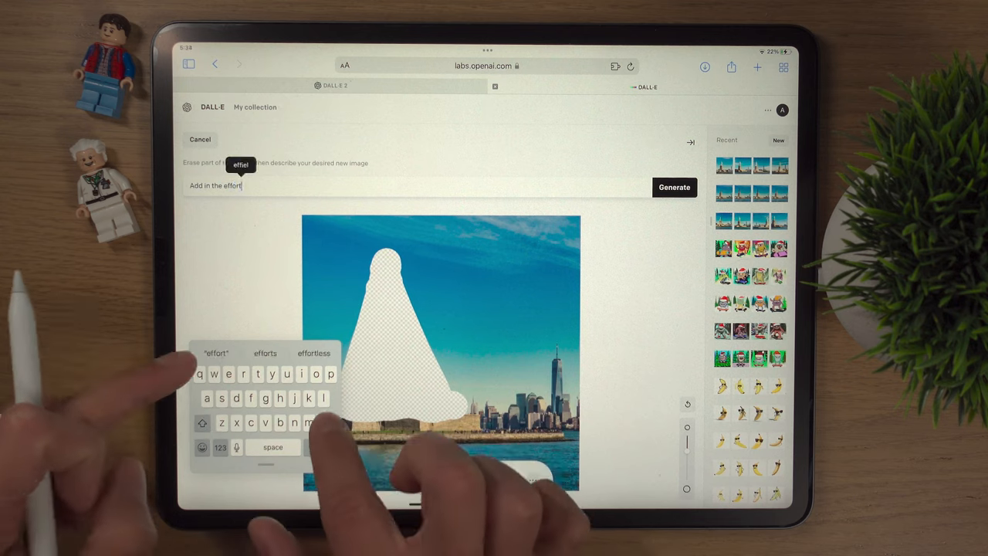
pyautogui.click(673, 189)
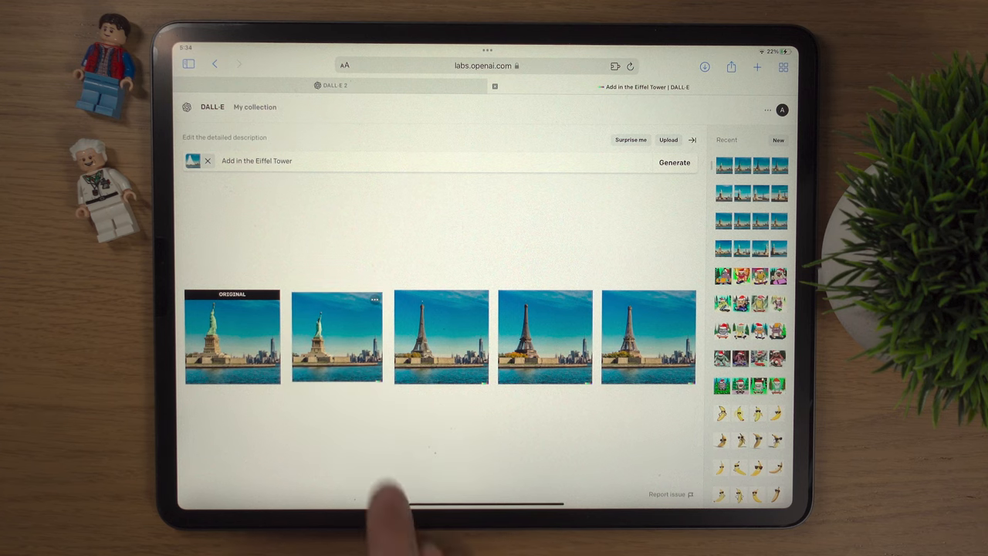
pyautogui.click(334, 337)
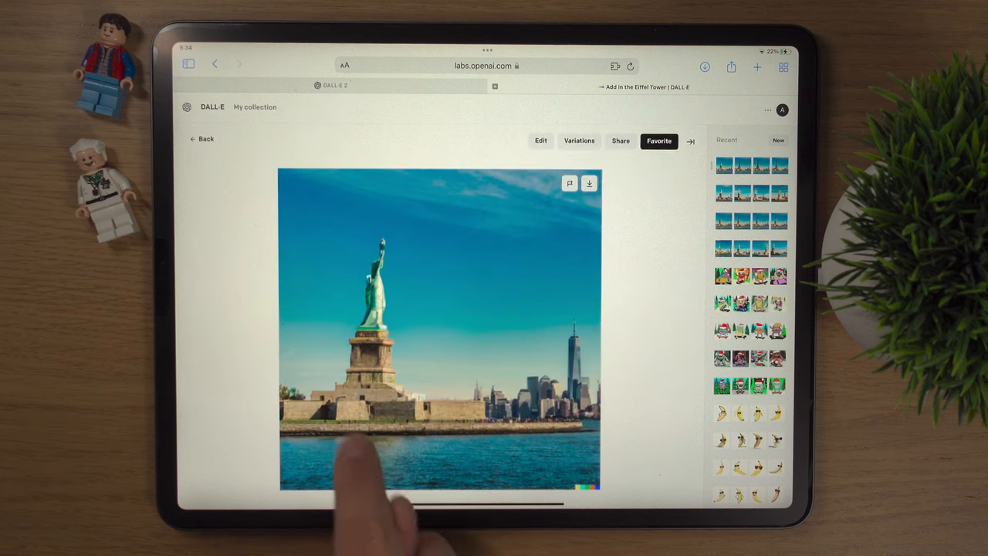